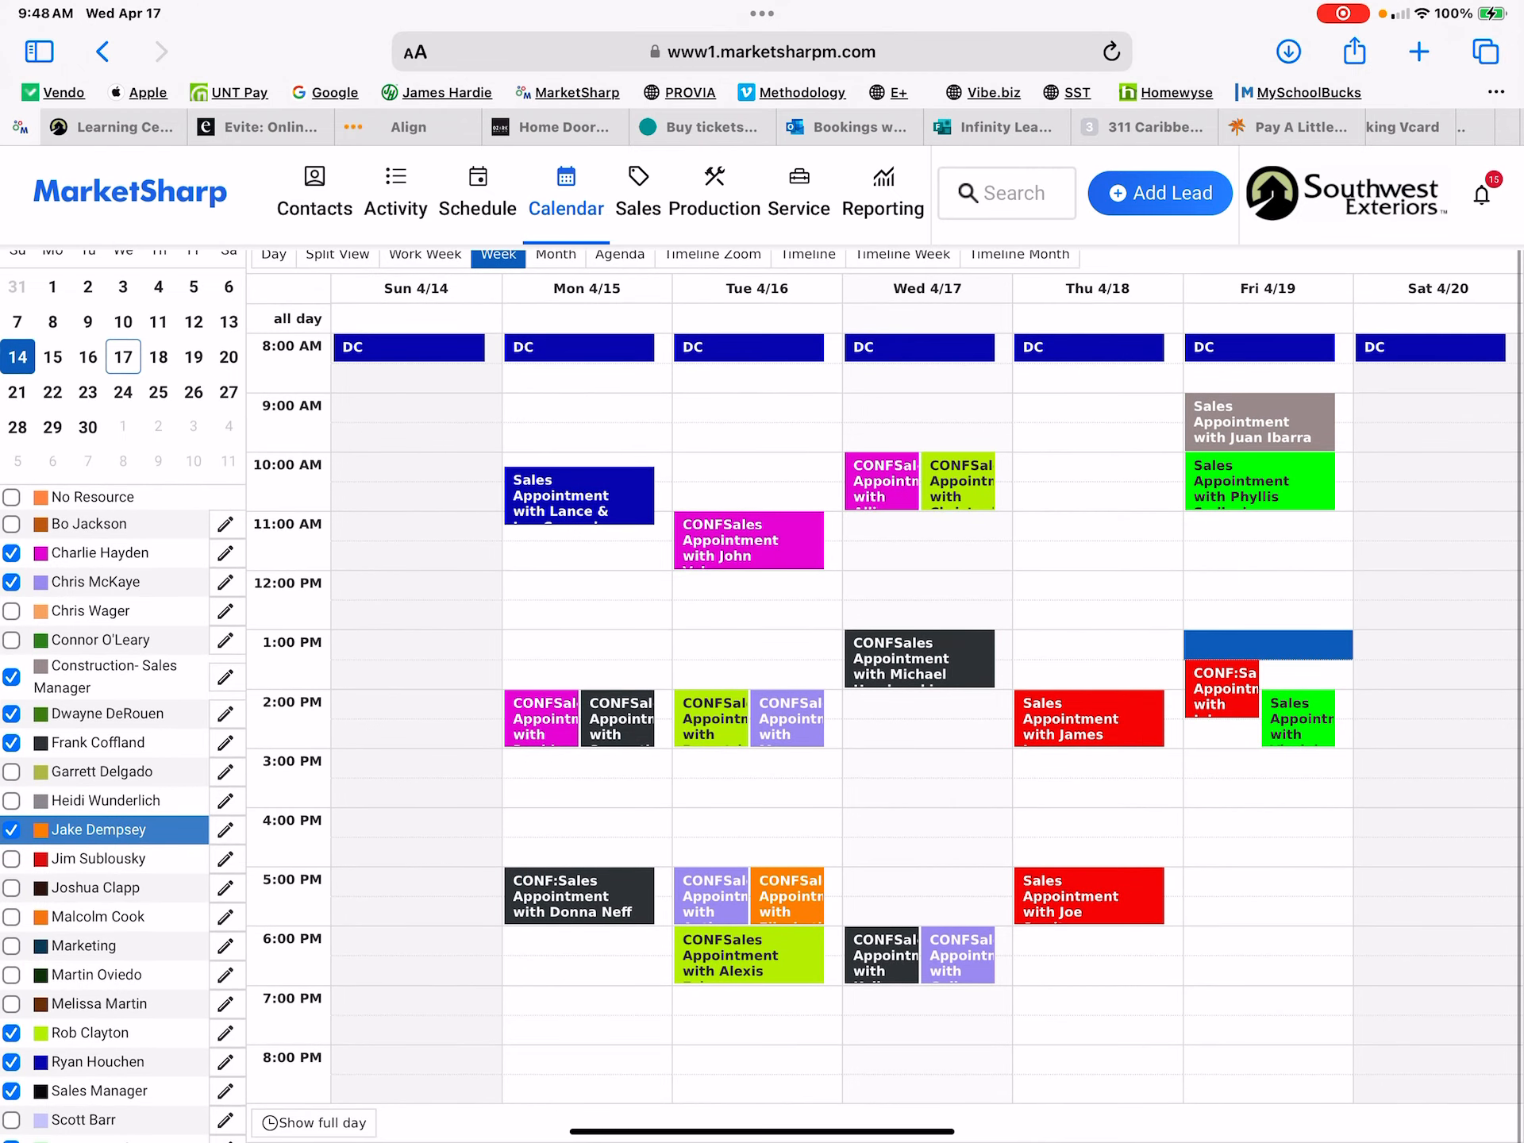
Step: View Monday 4/15's DC event details listing the 8:00 AM coverage schedule by initials
{"action": "left_click", "coordinate": [579, 348]}
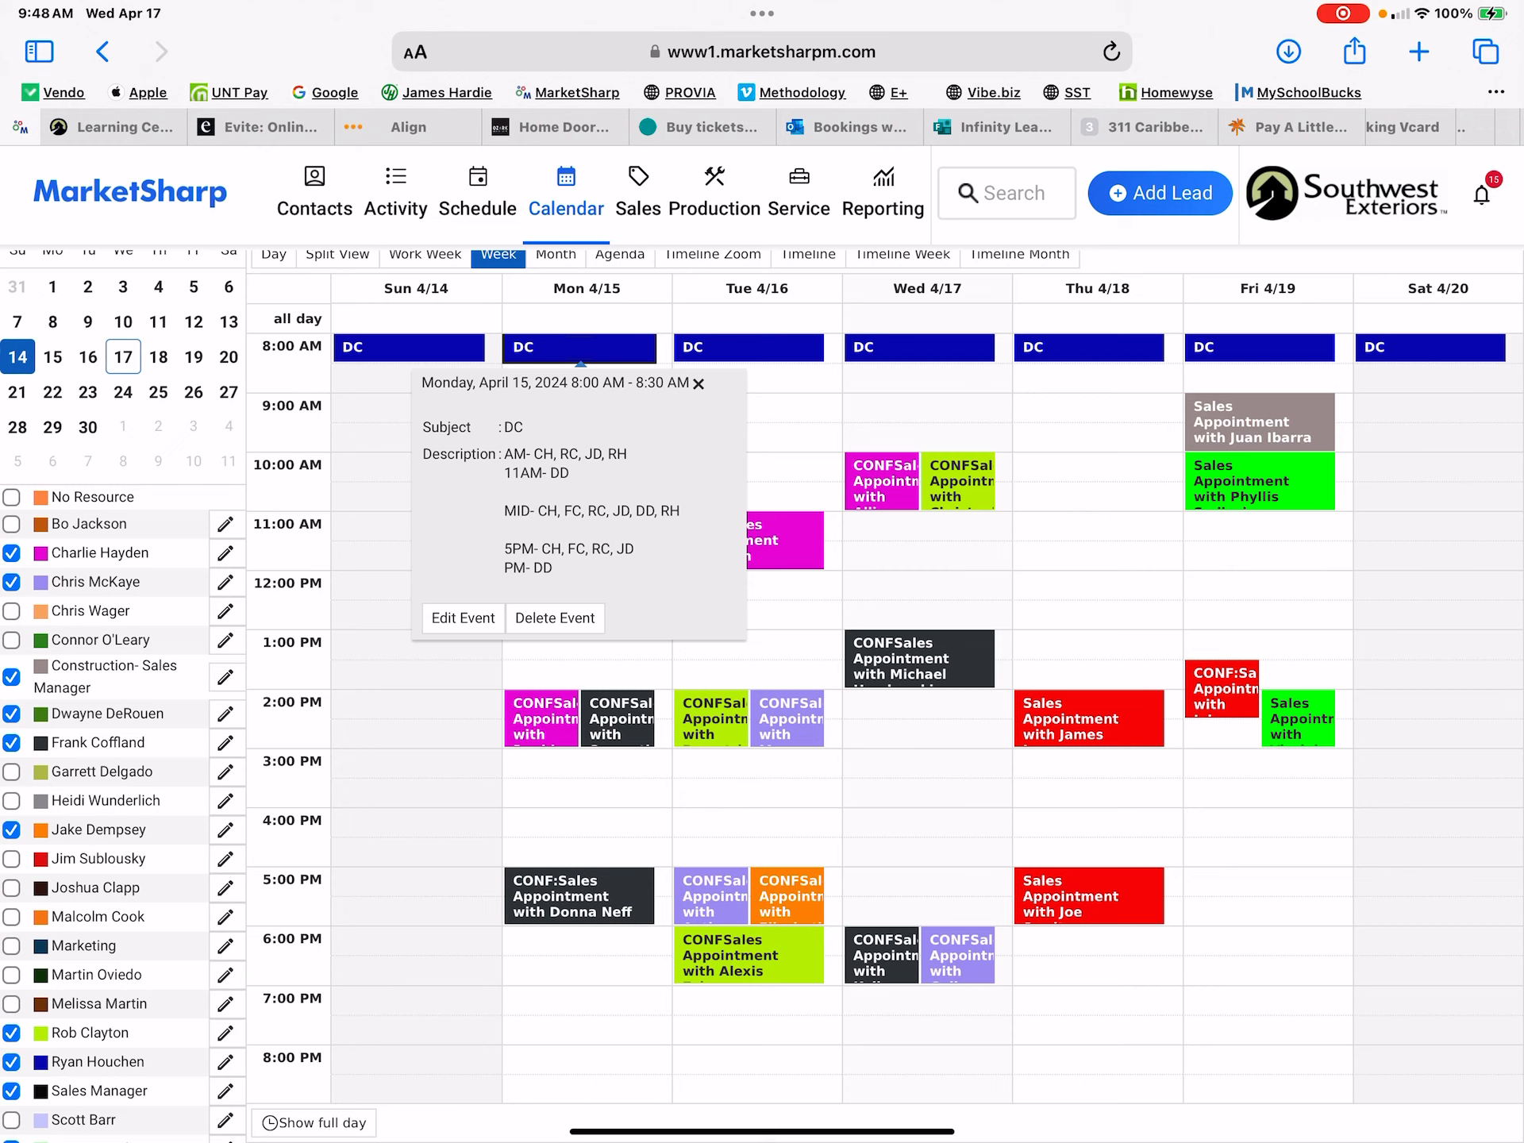
Step: Dismiss Monday's popup, then check Tuesday's and Wednesday 4/17's DC shift rosters
{"action": "left_click", "coordinate": [699, 382]}
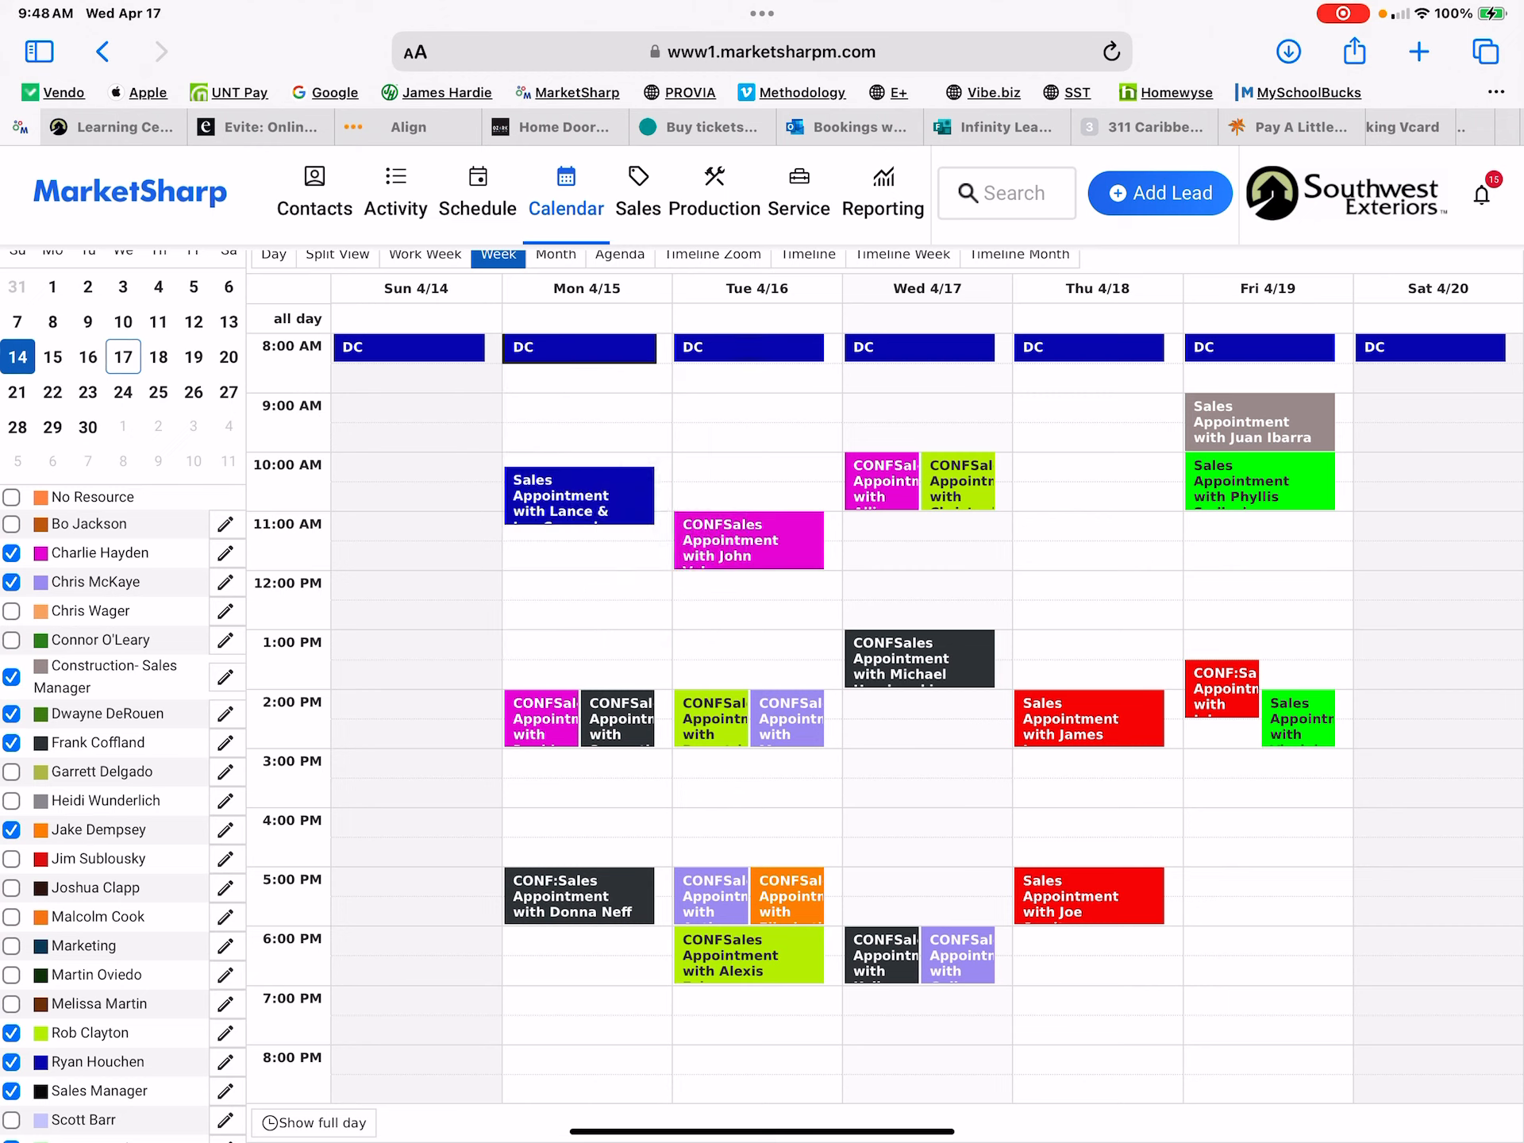
{"action": "left_click", "coordinate": [748, 348]}
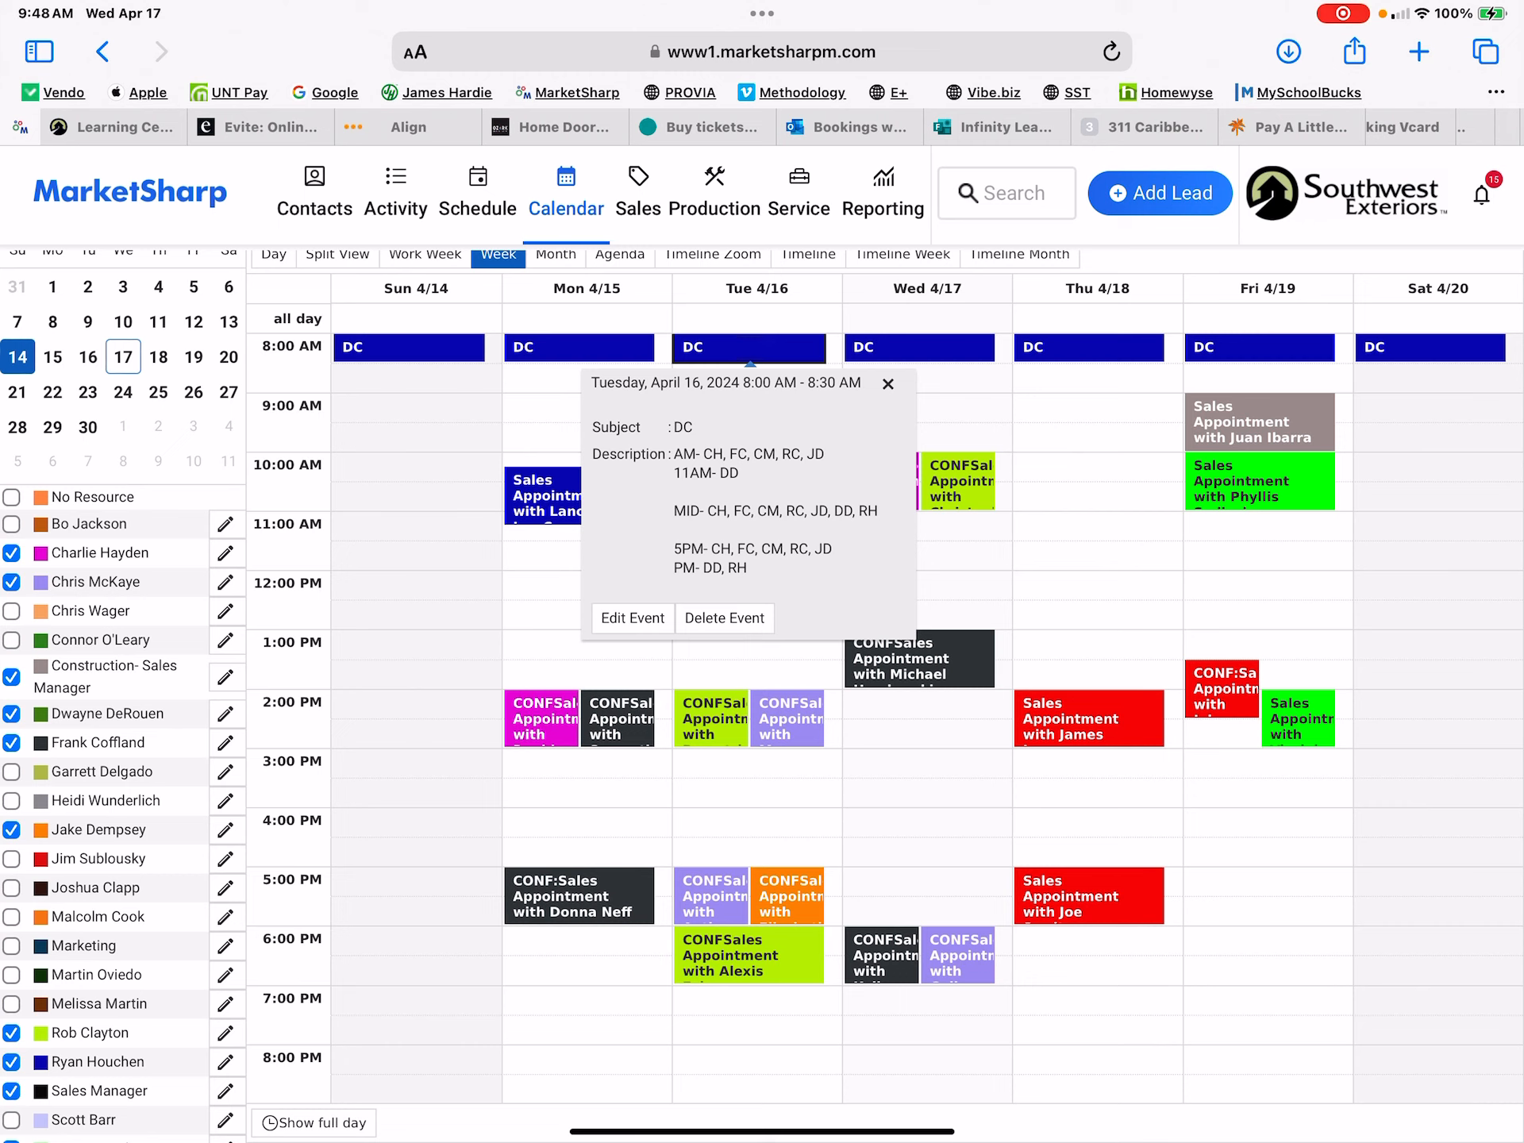
{"action": "left_click", "coordinate": [919, 348]}
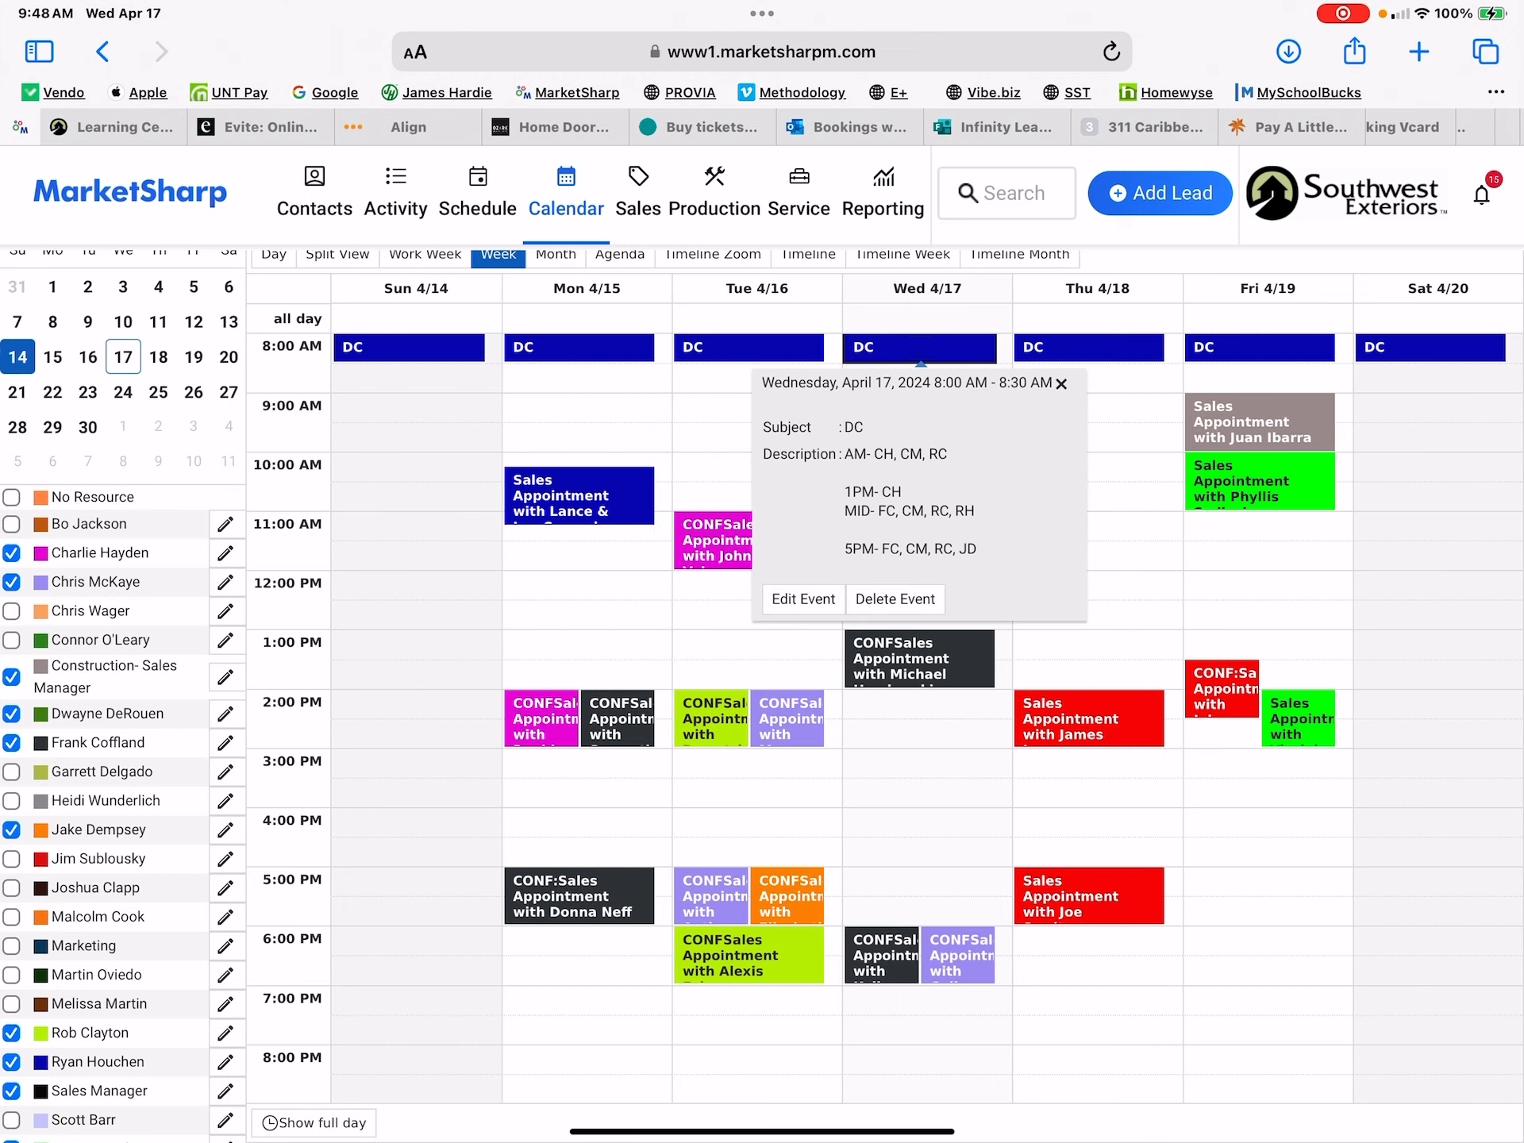